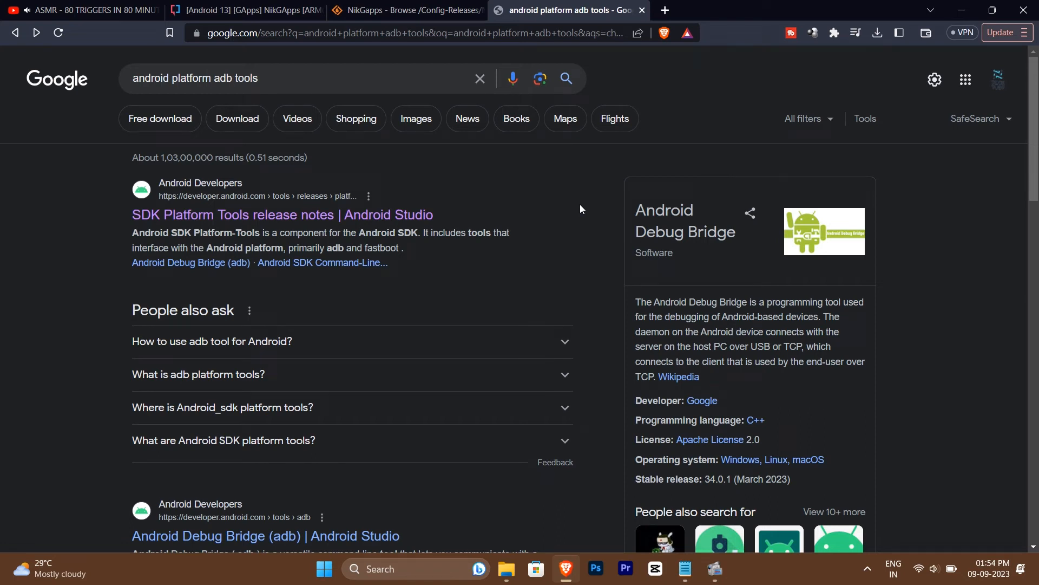
mouse_move(322, 231)
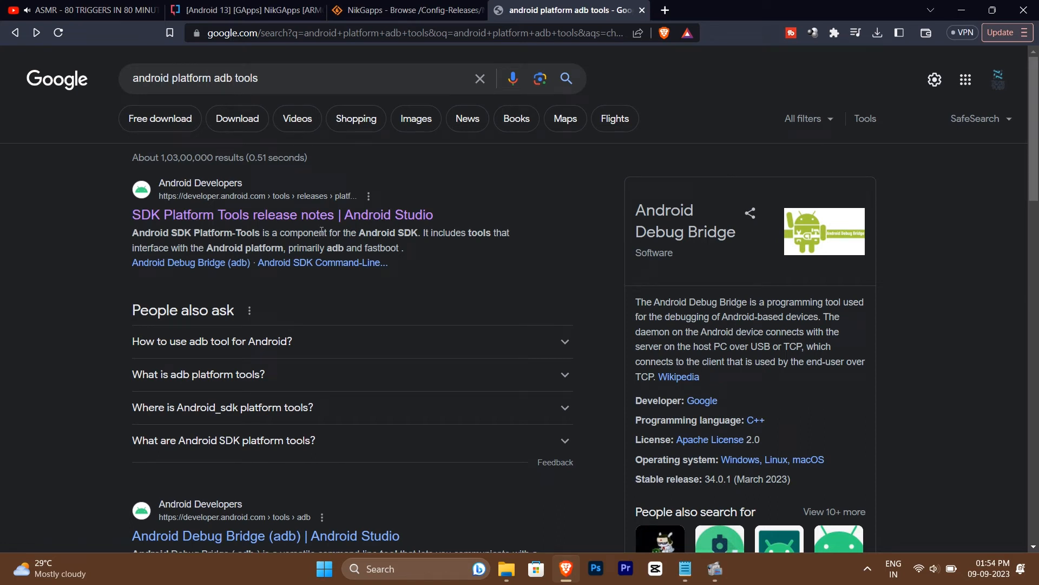
mouse_move(330, 218)
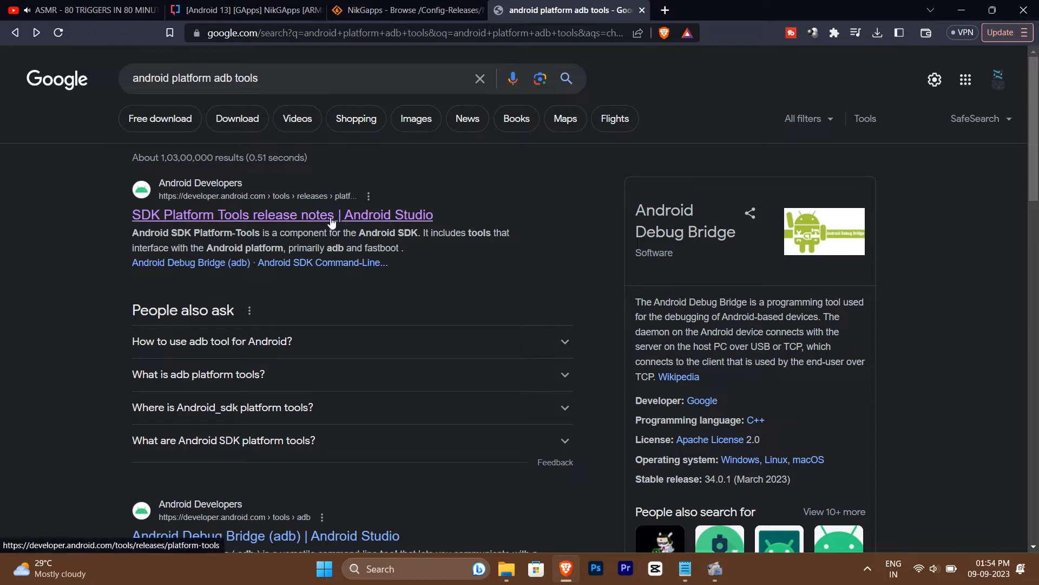
- Open the 'SDK Platform Tools release notes' search result
left_click(282, 214)
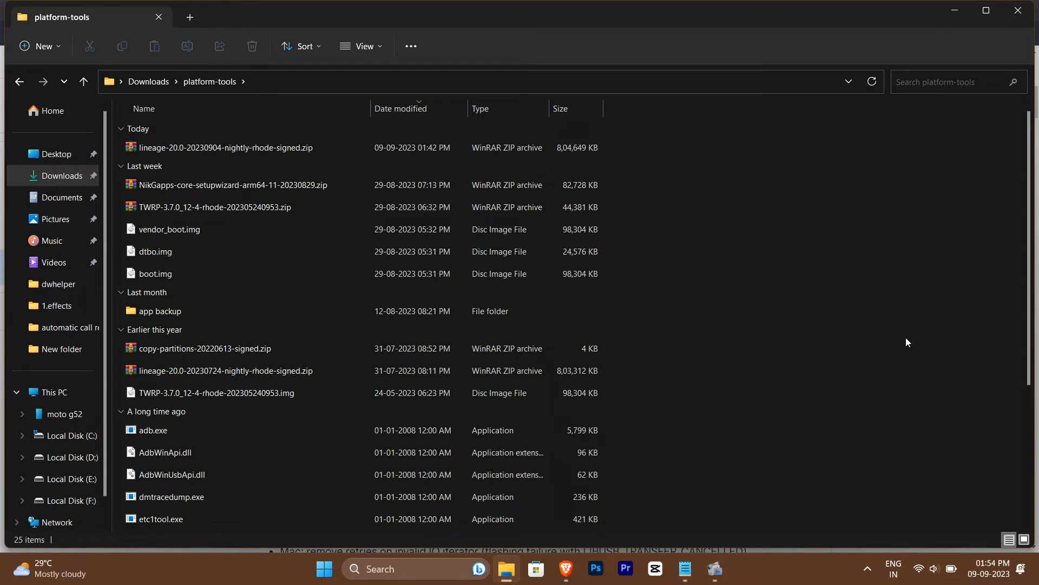
scroll("down", 3)
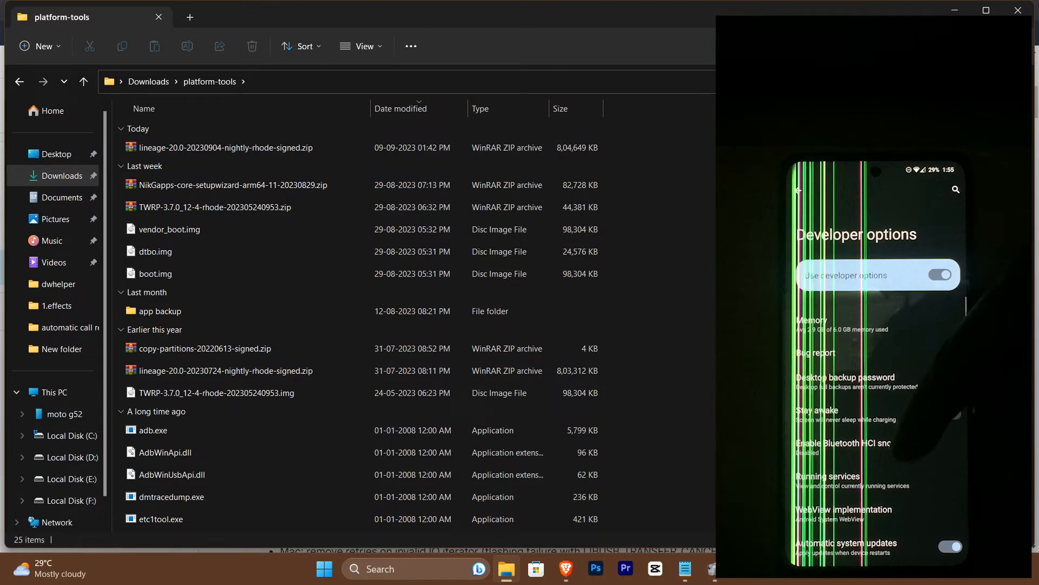
- Scroll down through the Notepad list of adb and fastboot commands
scroll("down", 3)
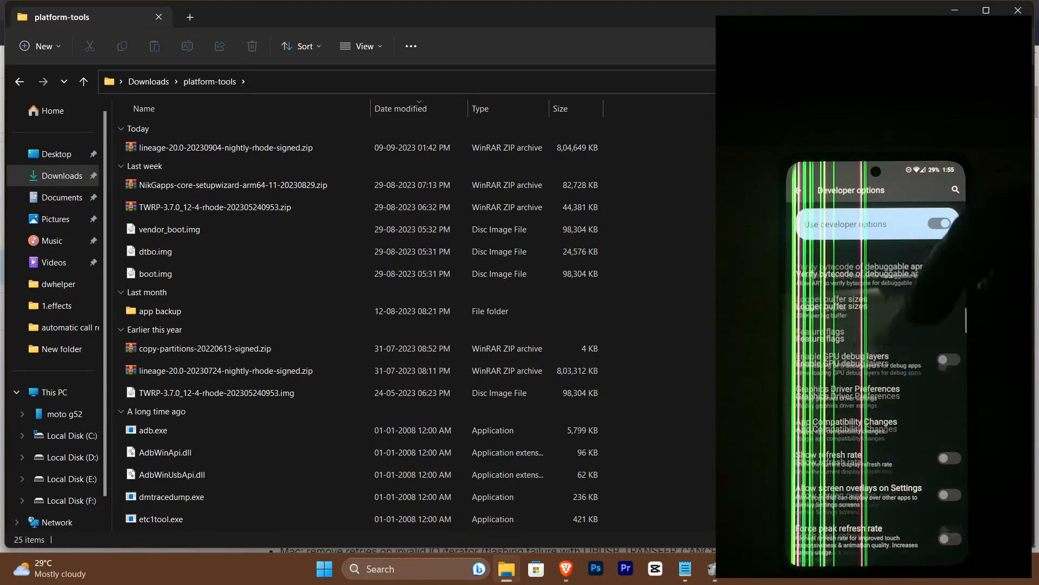
scroll("down", 3)
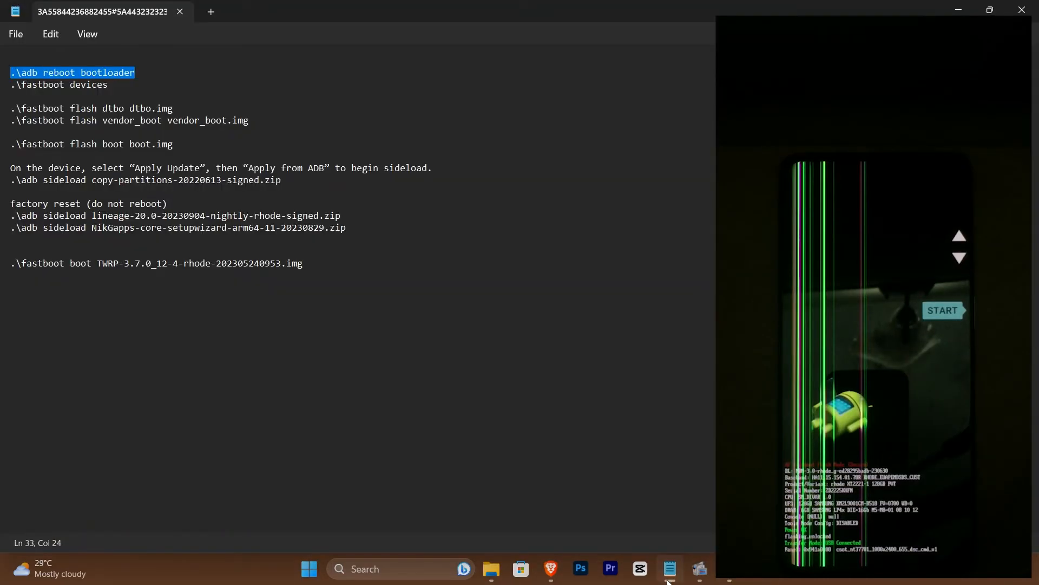
- Minimize Notepad and enter '.\adb sideload NikGapps-core-setupwizard-arm64-11-20230829.zip' in PowerShell
left_click(669, 568)
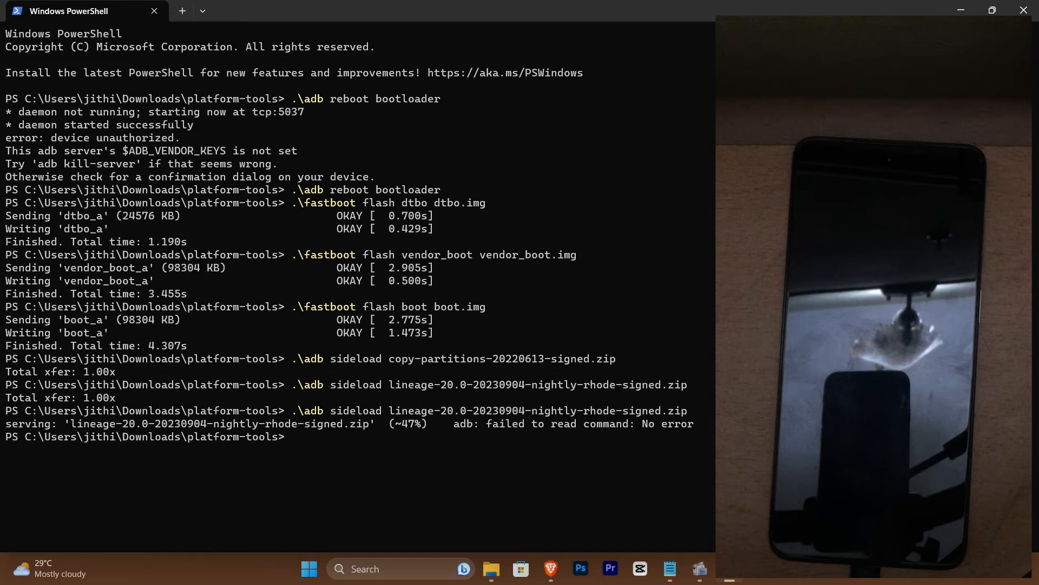
type(".\\adb sideload NikGapps-core-setupwizard-arm64-11-20230829.zip")
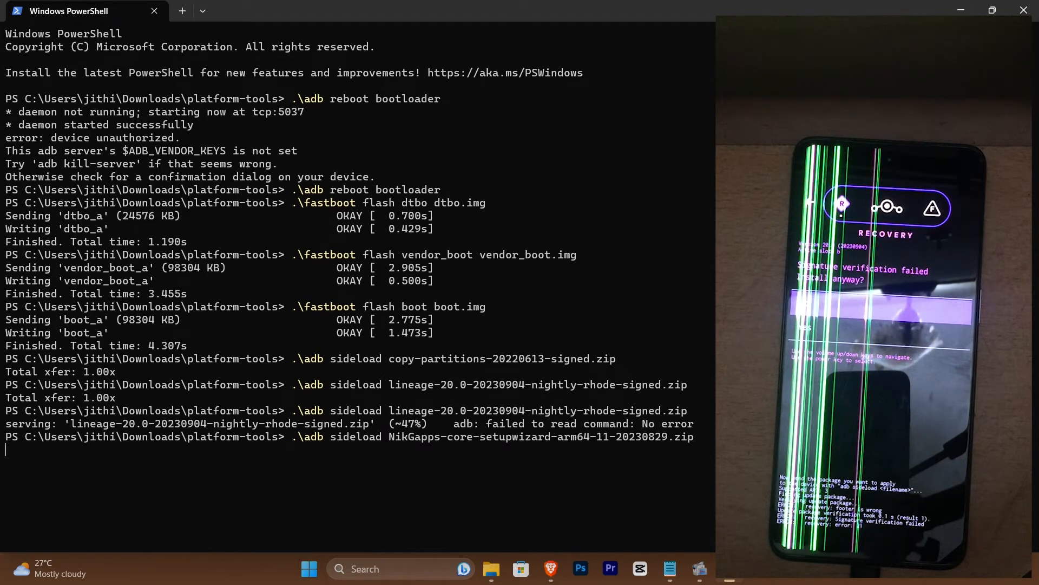